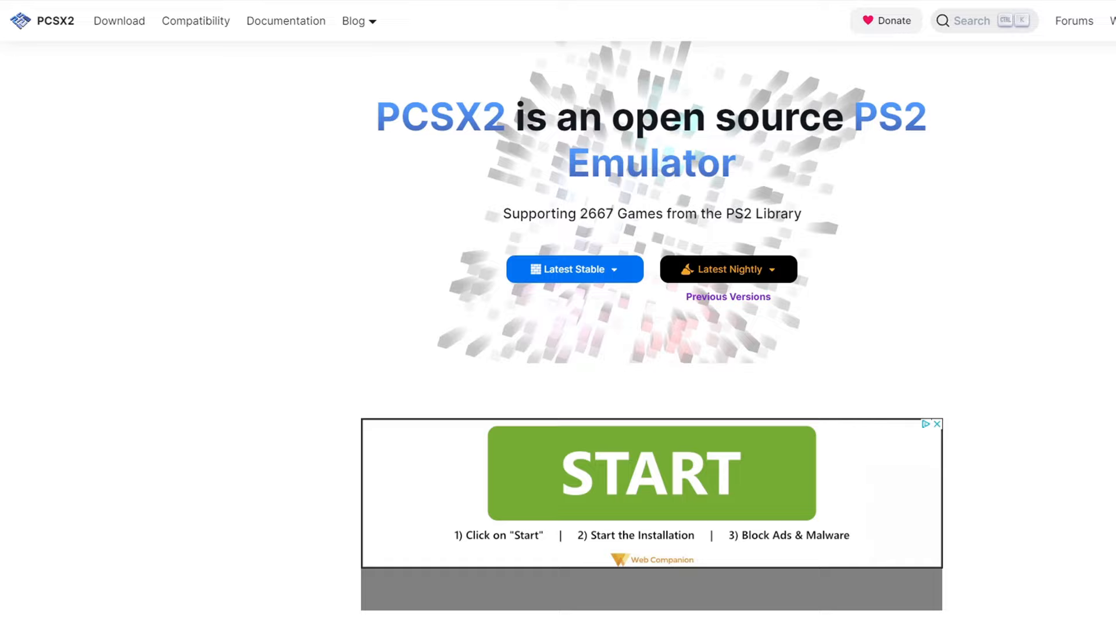
# Scroll the pcsx2.net page to the Latest Stable portable build download
pyautogui.scroll(-3)
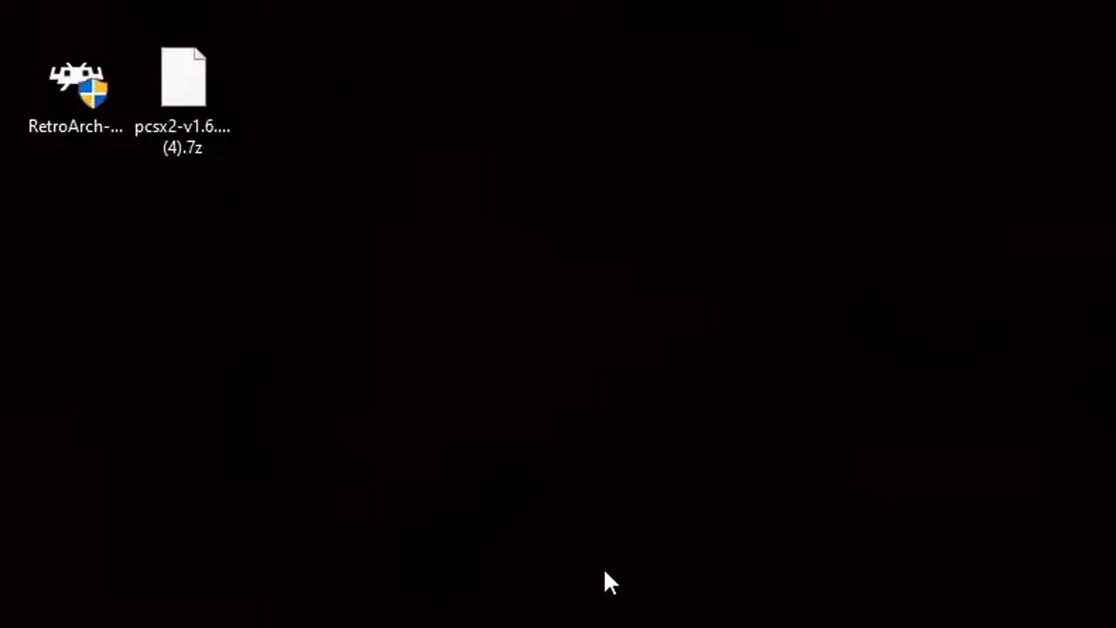
pyautogui.moveTo(245, 177)
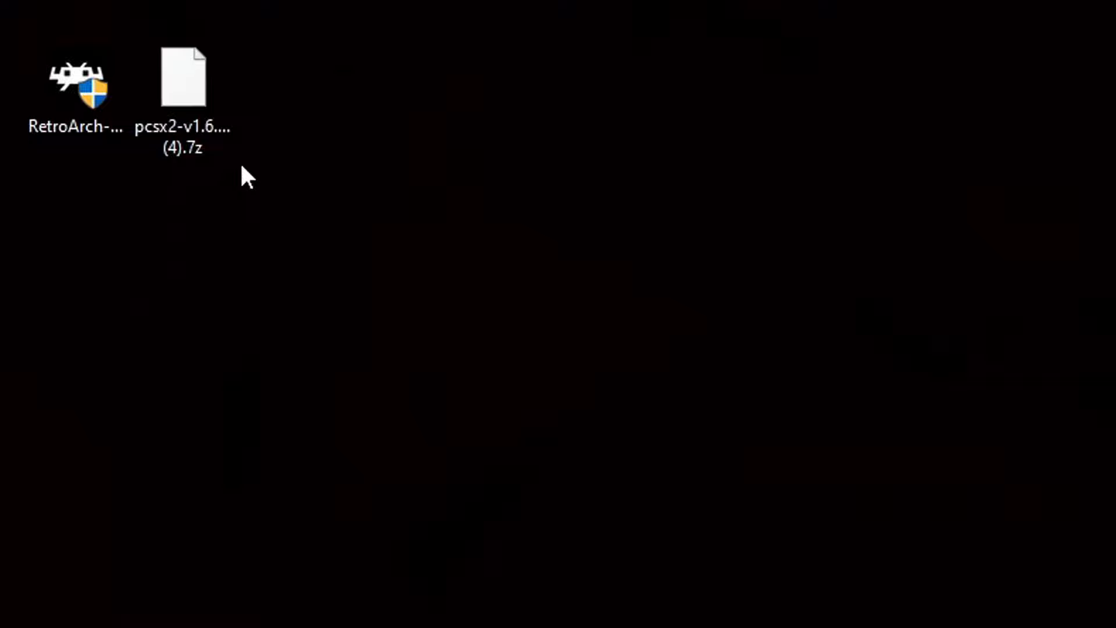
# Extract the pcsx2 .7z archive with 7-Zip into 'pcsx2-v1.6.0-windows-32bit-portable (4)'
pyautogui.rightClick(182, 79)
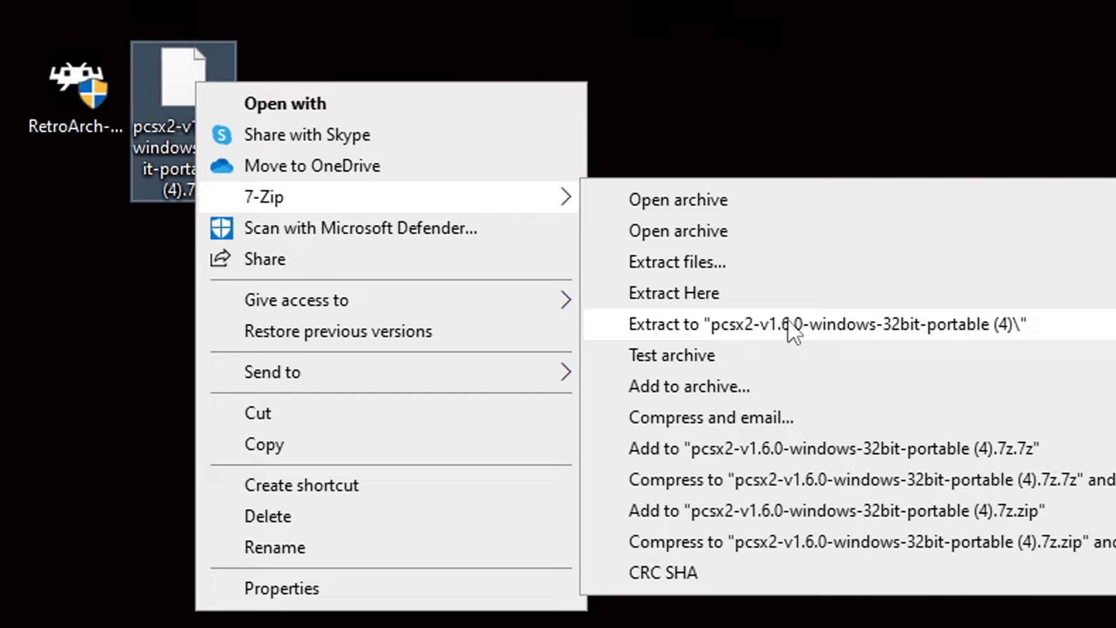
pyautogui.click(818, 324)
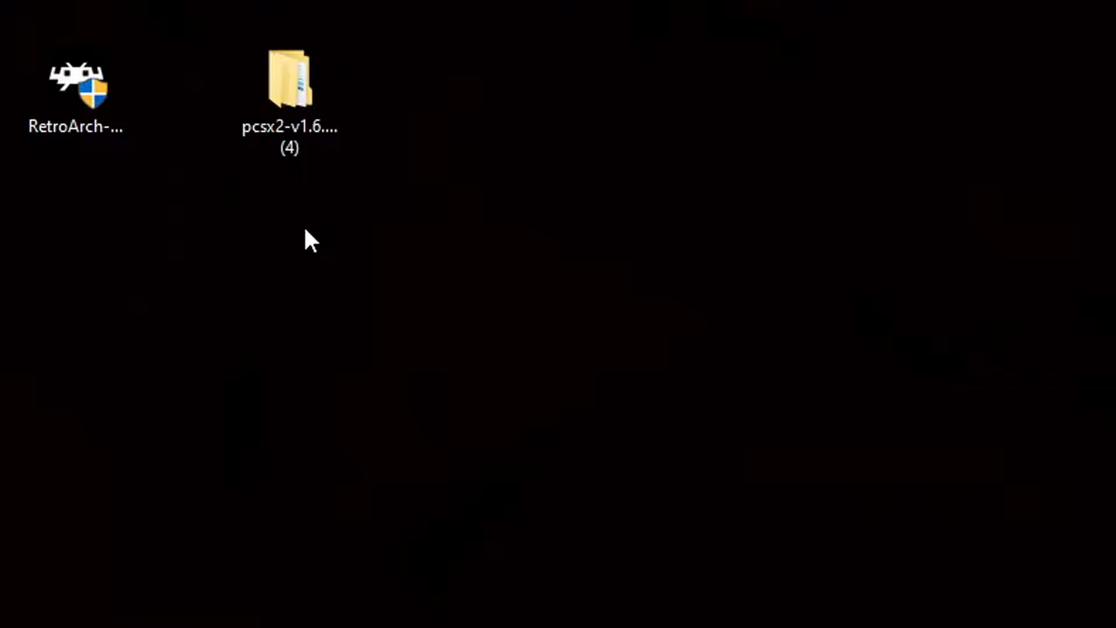
# Open the extracted pcsx2 portable folder and its PCSX2 subfolder
pyautogui.doubleClick(289, 79)
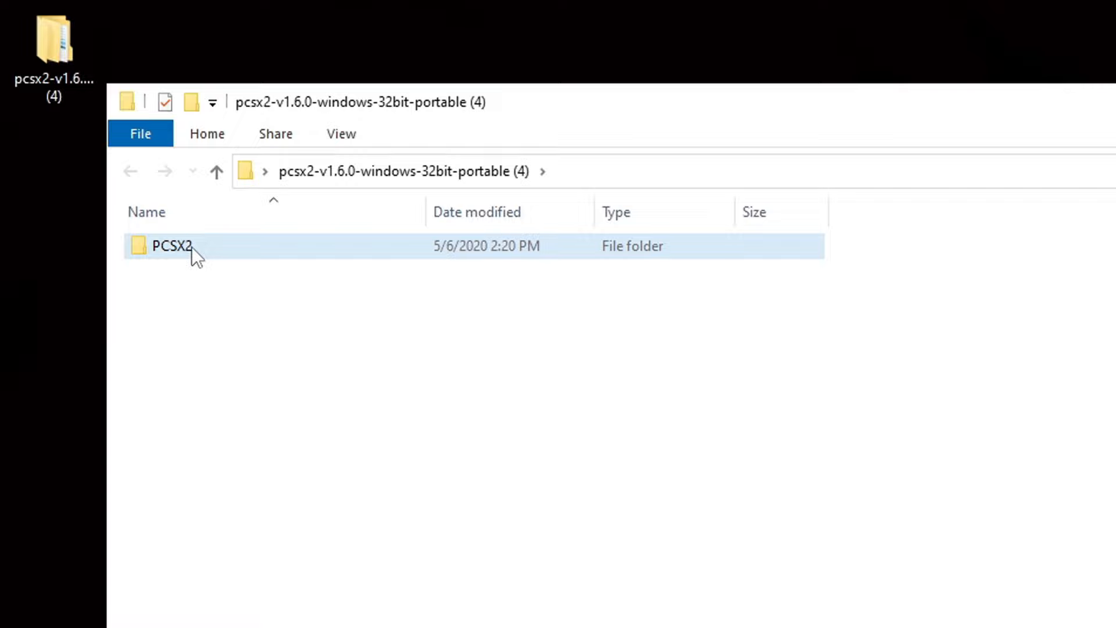
pyautogui.doubleClick(171, 245)
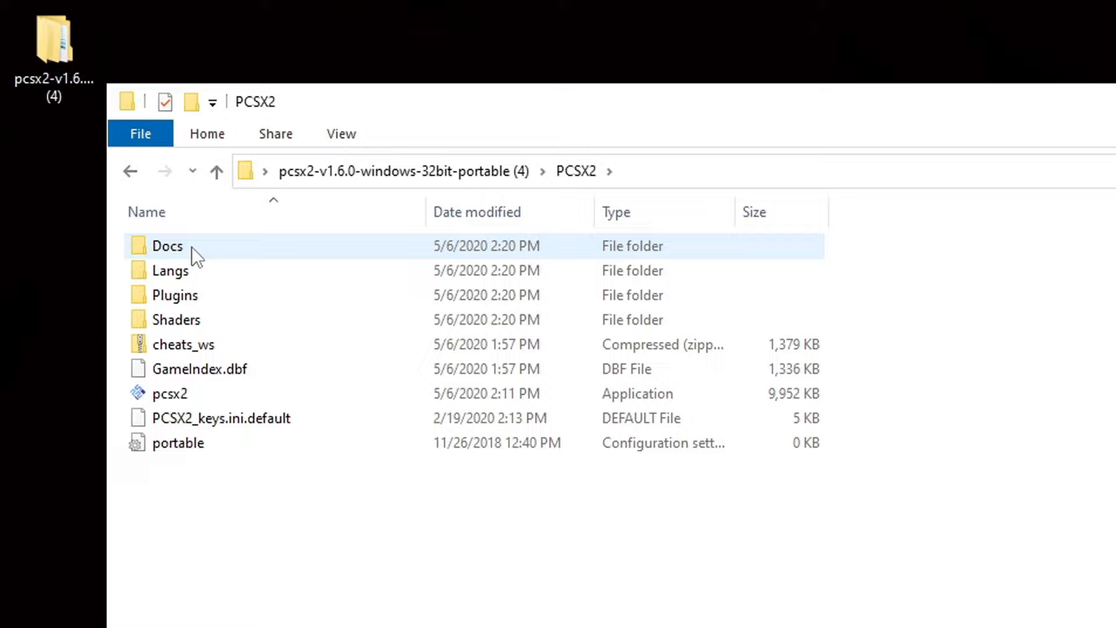
# Launch pcsx2.exe and advance the First Time Configuration past the welcome page
pyautogui.doubleClick(169, 393)
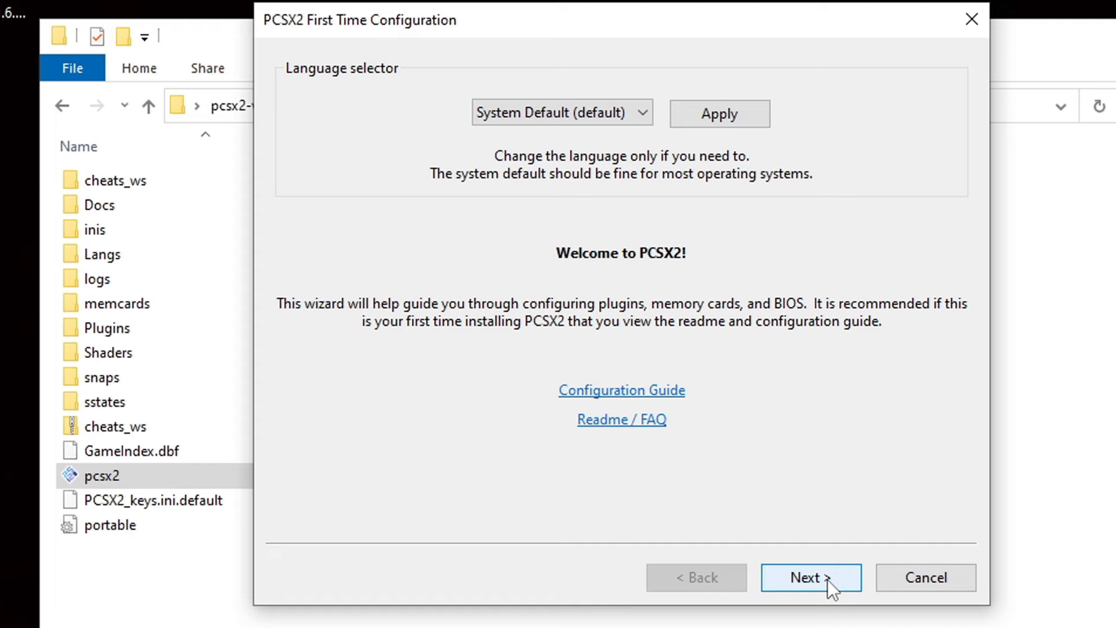
pyautogui.click(811, 577)
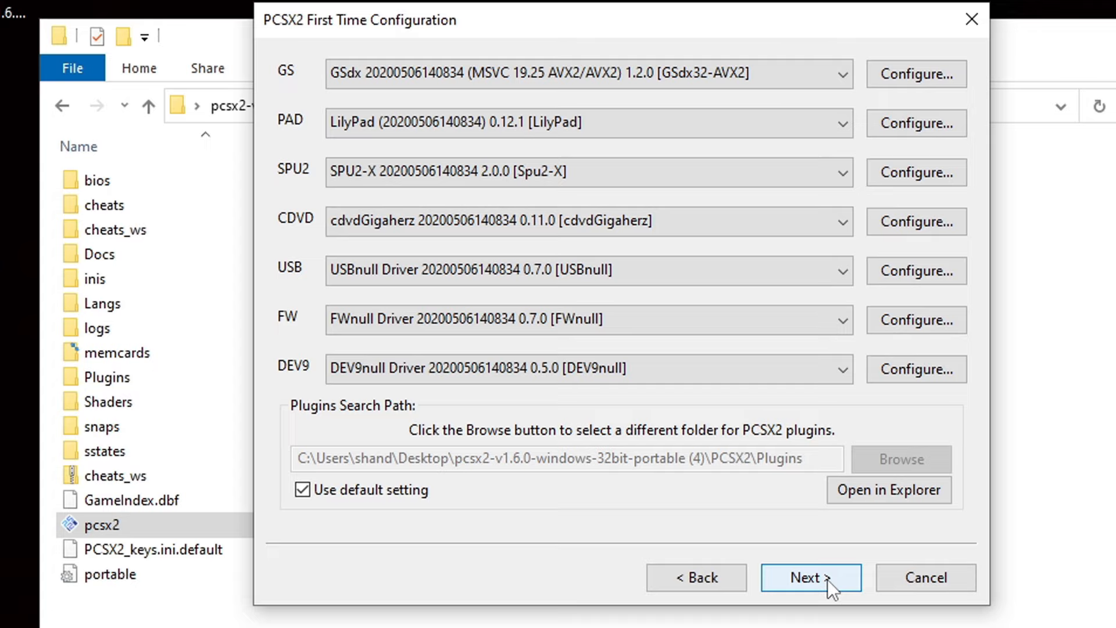
pyautogui.moveTo(971, 19)
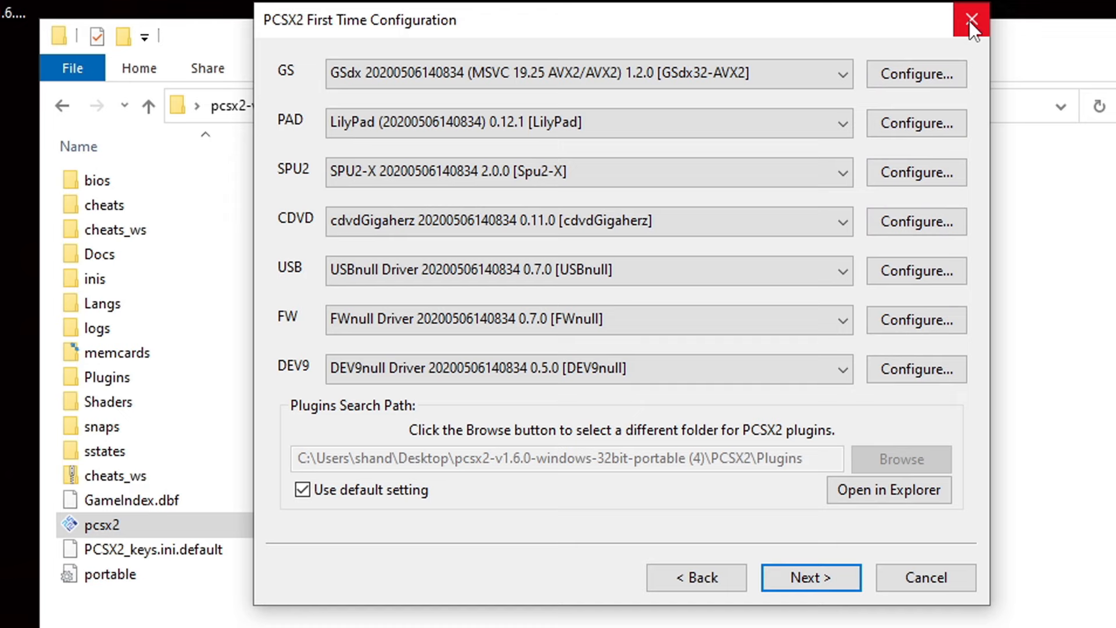
# Close the PCSX2 wizard and extract the ps2_bios archive with 7-Zip
pyautogui.click(971, 20)
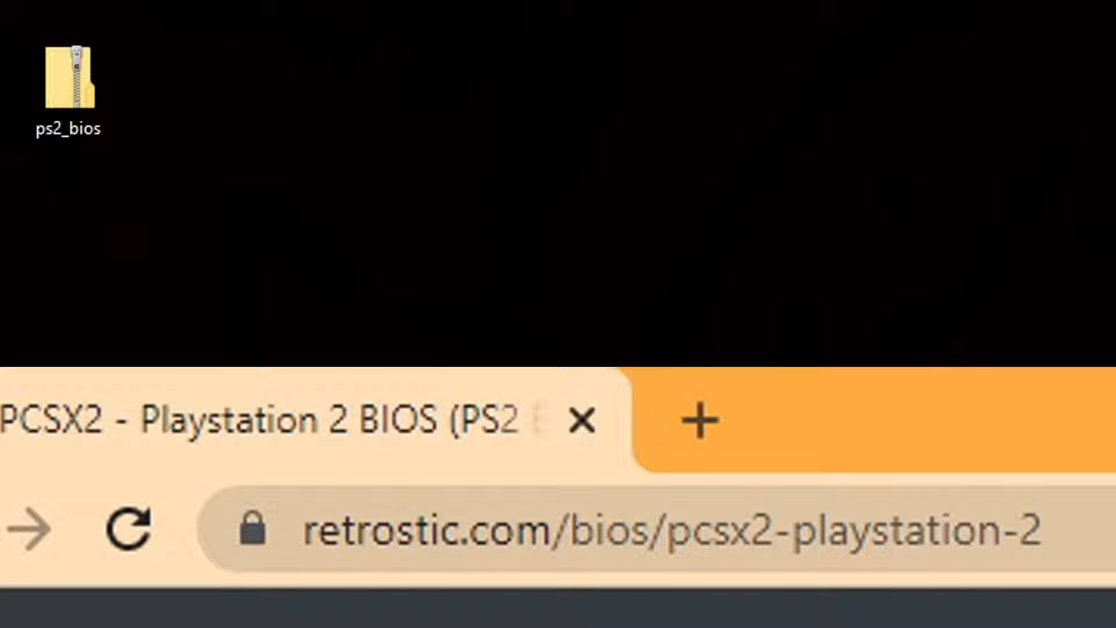
pyautogui.rightClick(68, 86)
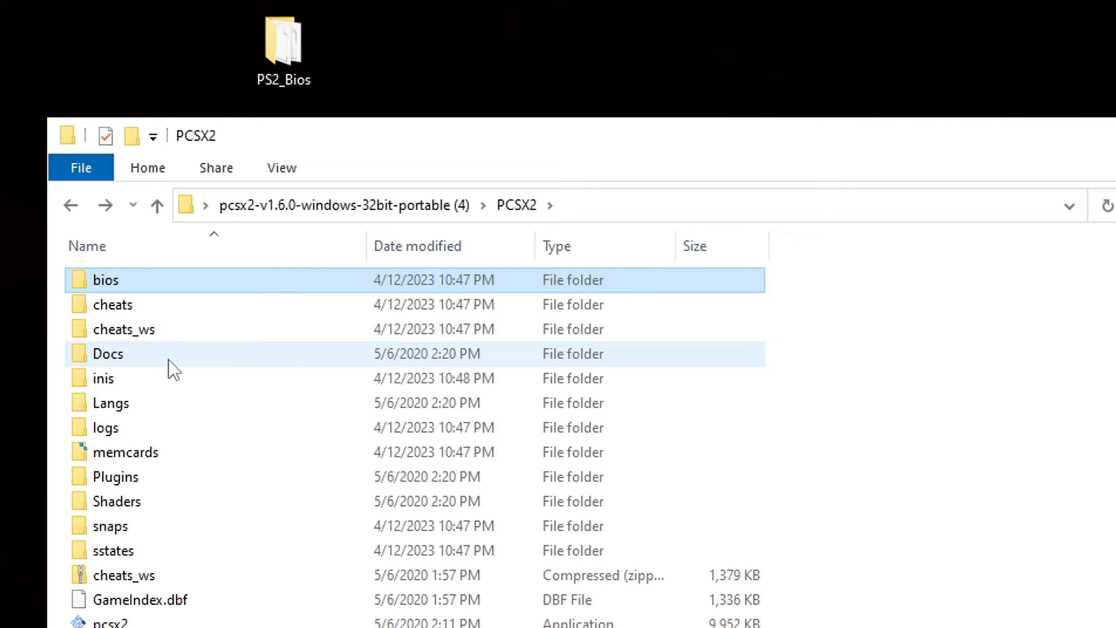
# Open the PS2_Bios folder on the desktop
pyautogui.doubleClick(105, 280)
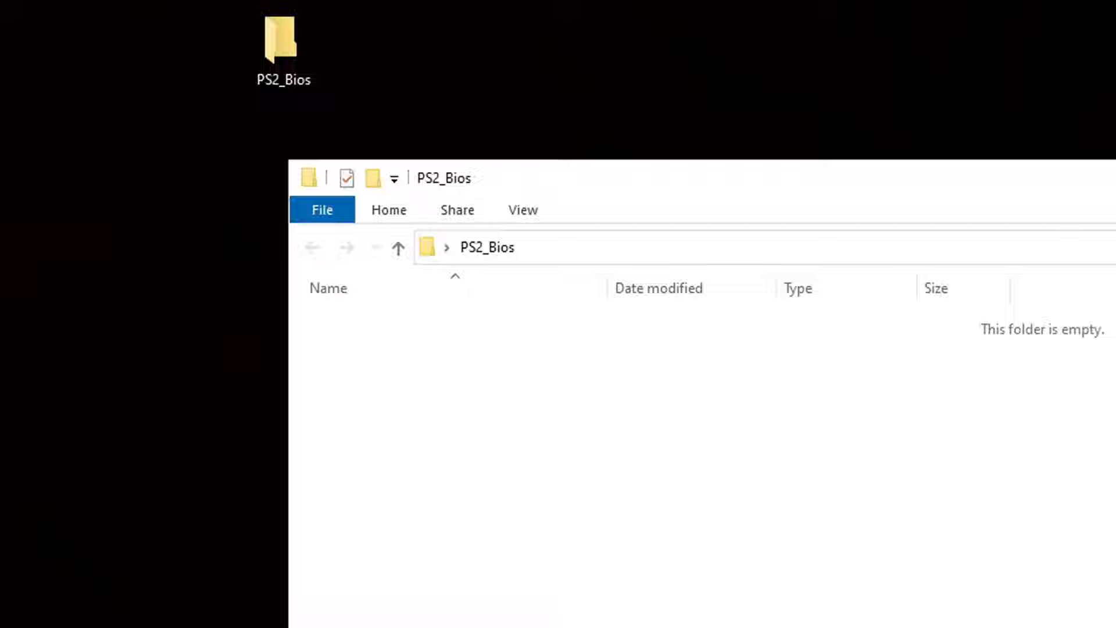
# Open the RetroArch-Win64-setup folder and scroll down to retroarch.exe
pyautogui.rightClick(77, 48)
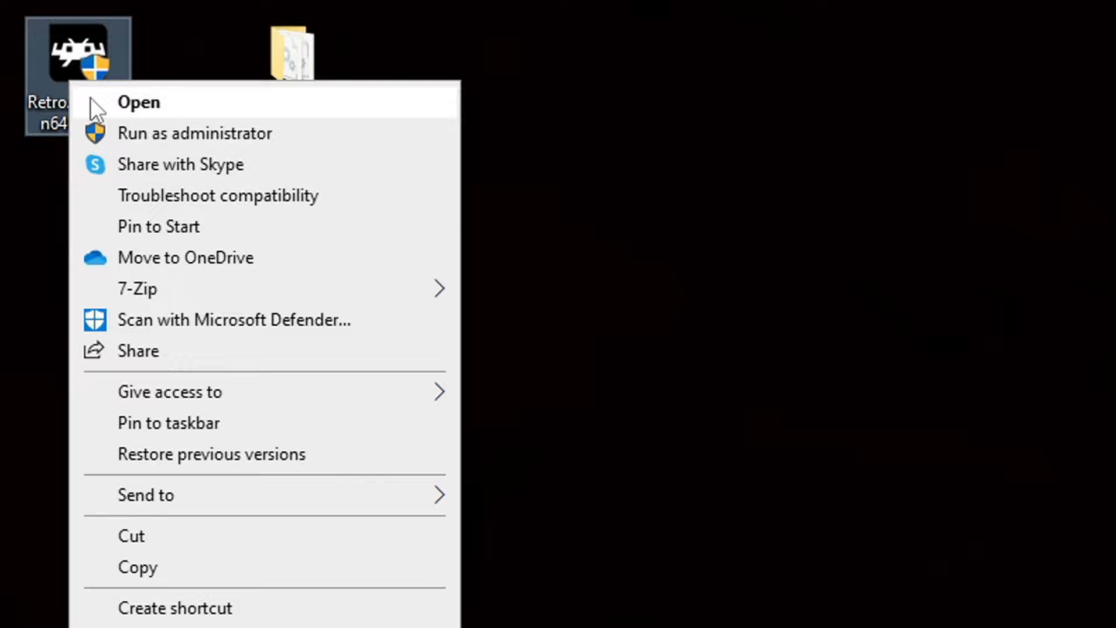
pyautogui.click(138, 102)
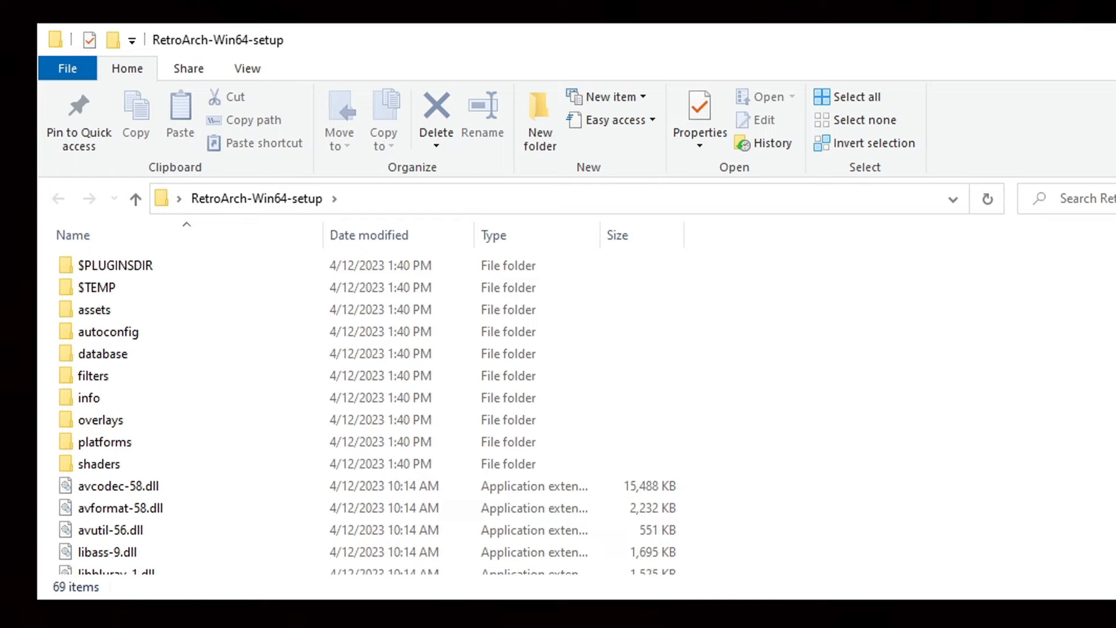
pyautogui.scroll(-3)
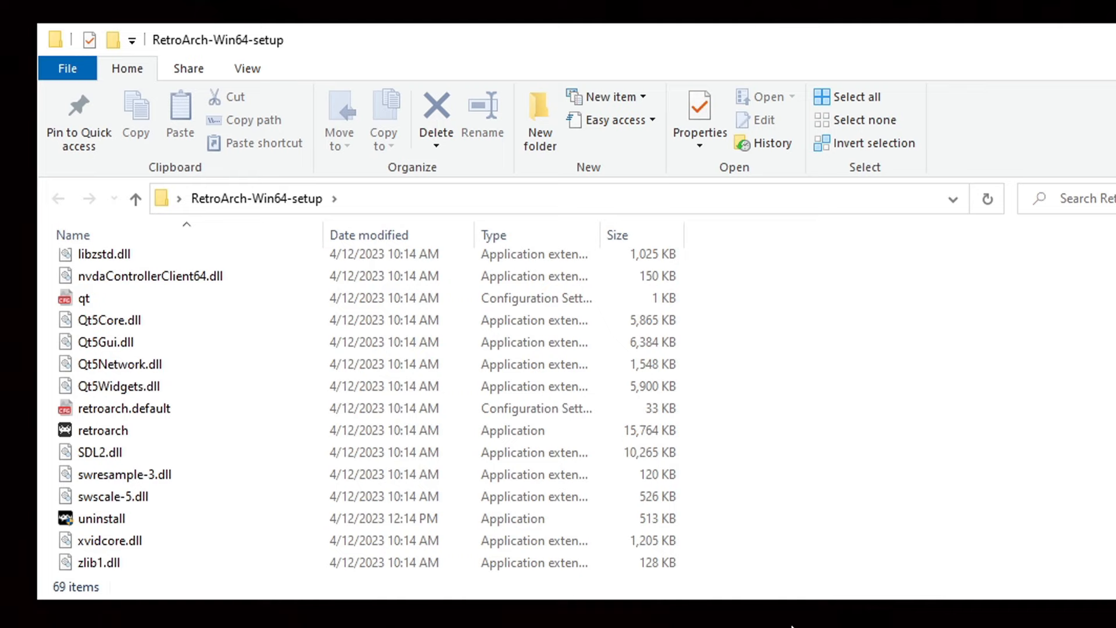
# Run retroarch.exe once and close it to generate its system folder
pyautogui.doubleClick(104, 430)
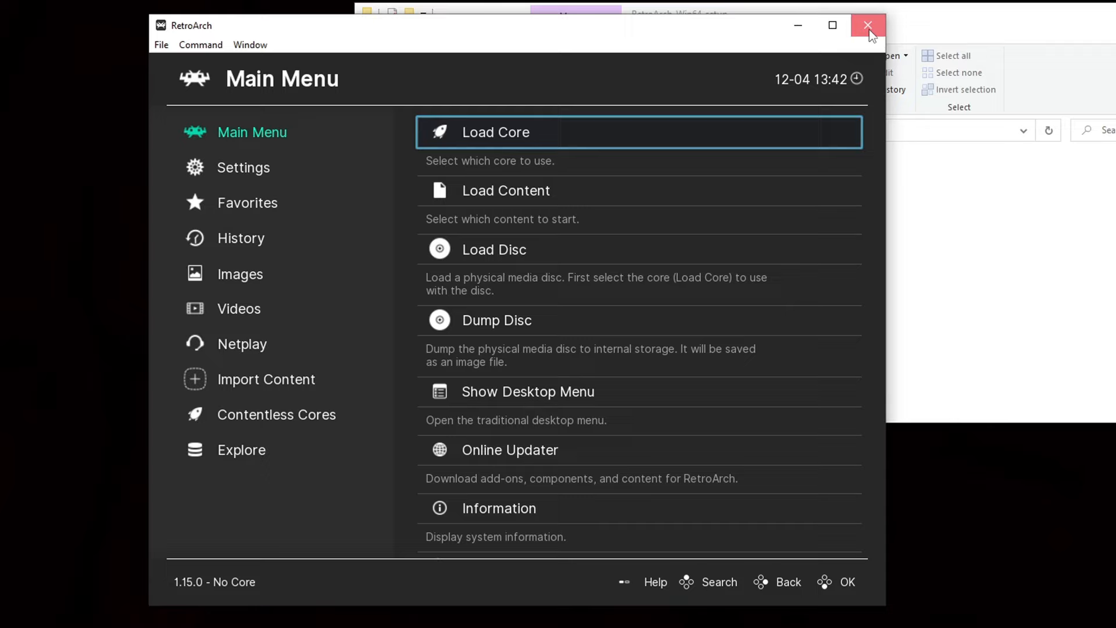
pyautogui.click(868, 25)
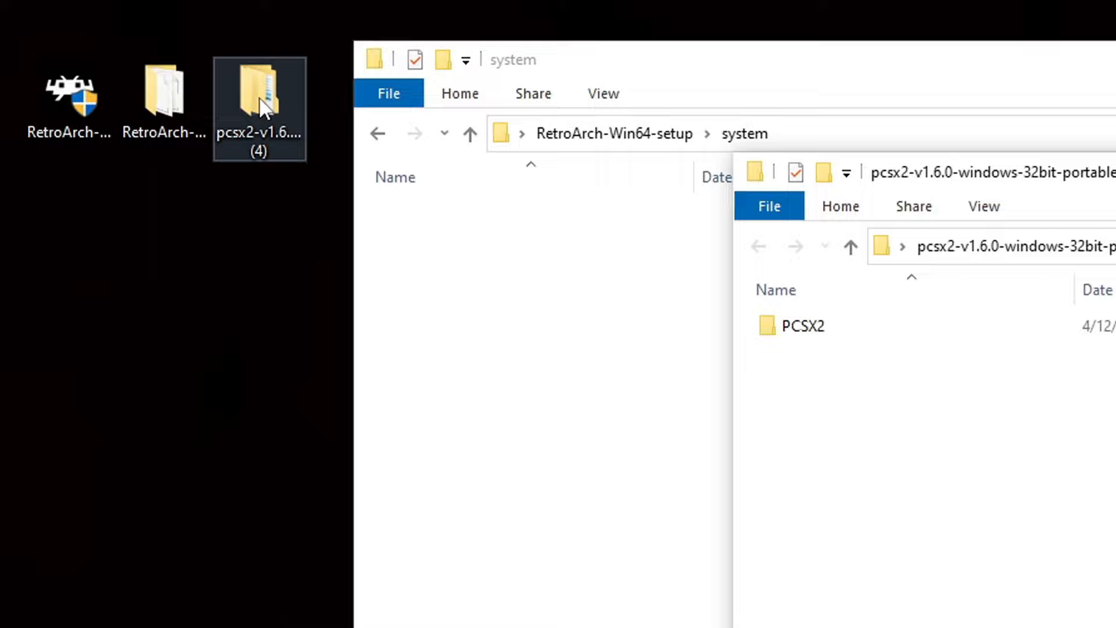
# Copy the PCSX2 folder into RetroArch's system folder
pyautogui.click(803, 326)
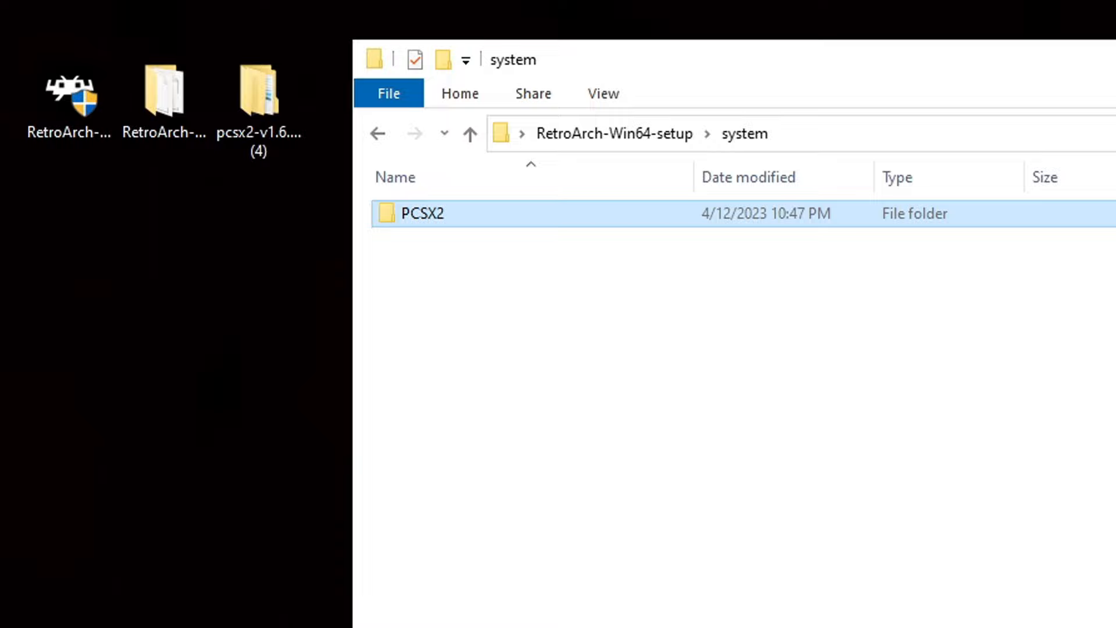
pyautogui.click(470, 134)
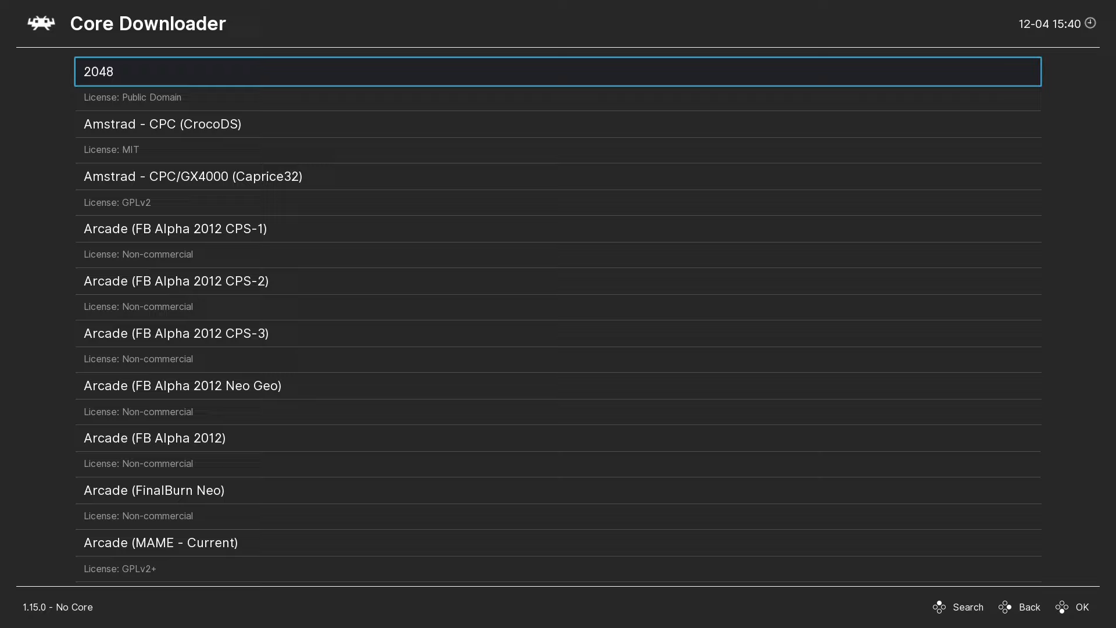
# Scroll through RetroArch's Core Downloader list of available cores
pyautogui.scroll(-3)
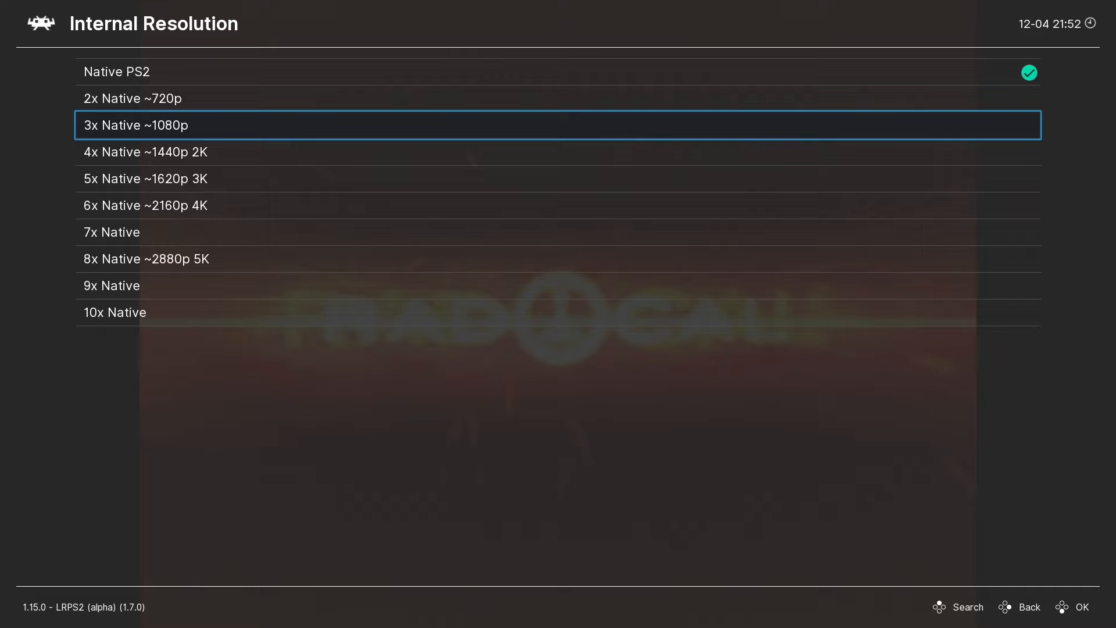
# Choose 3x Native ~1080p as the LRPS2 internal resolution
pyautogui.click(136, 124)
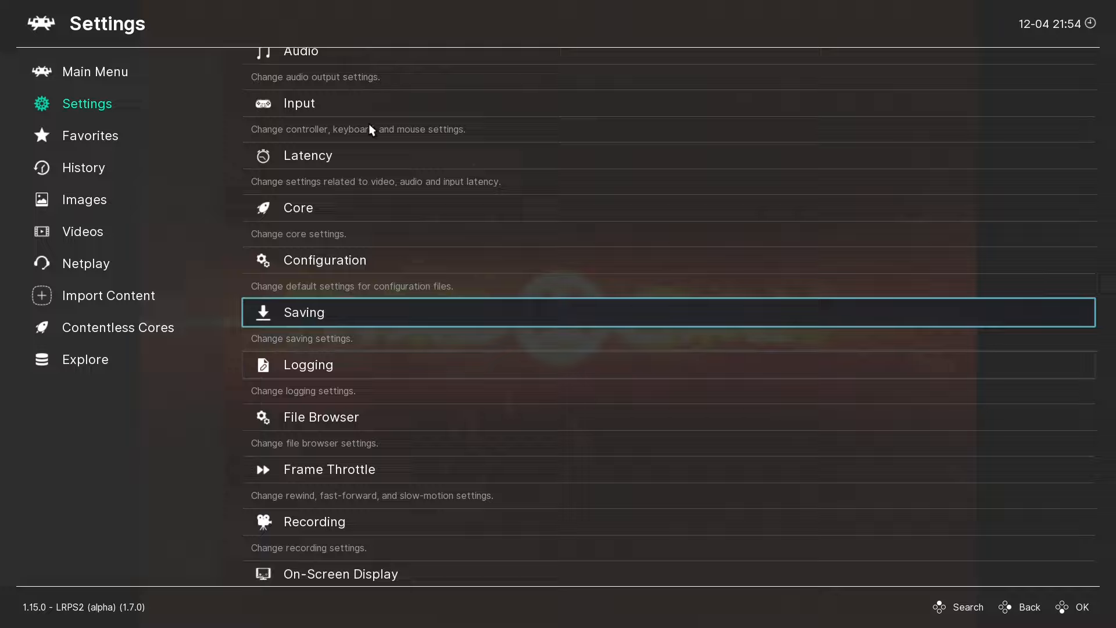
# Enable Display Framerate under On-Screen Display notification settings to show an FPS counter
pyautogui.click(340, 573)
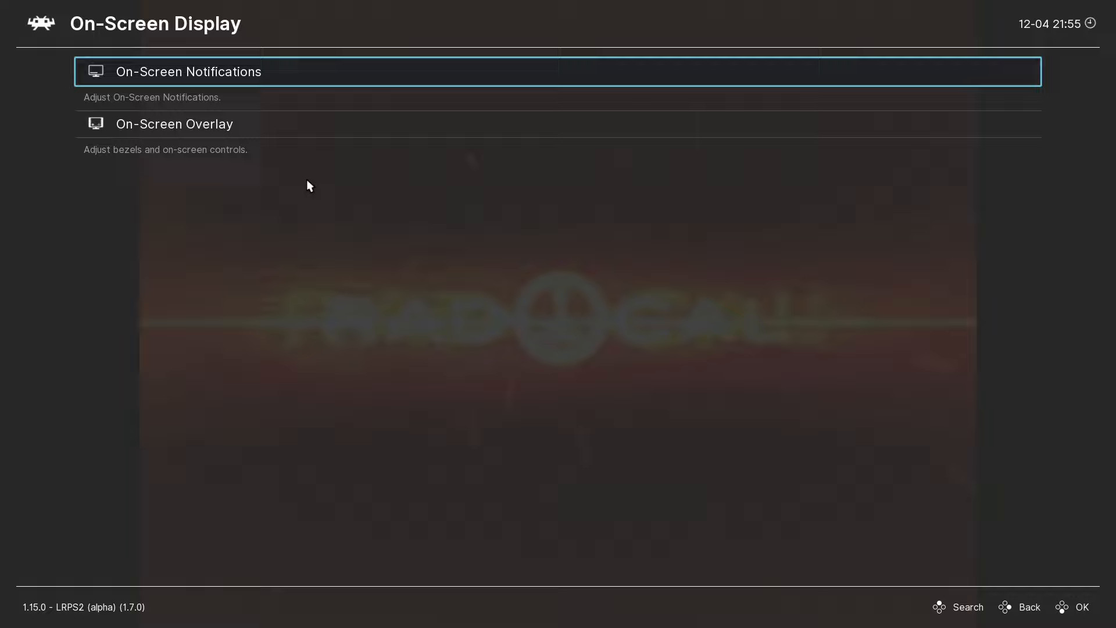
pyautogui.click(188, 71)
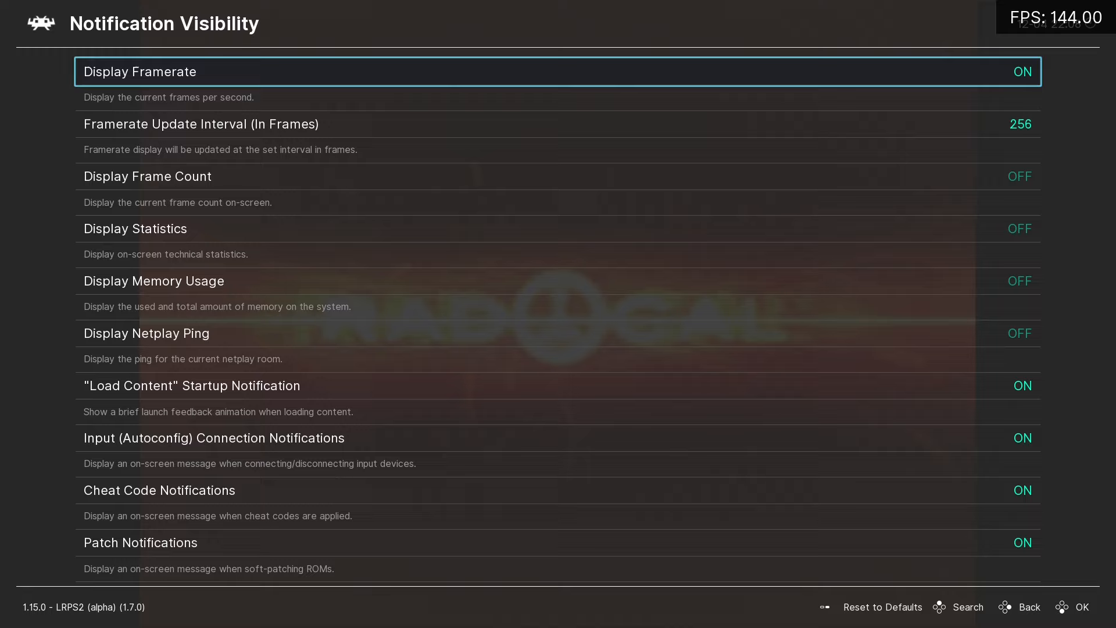
pyautogui.click(1028, 607)
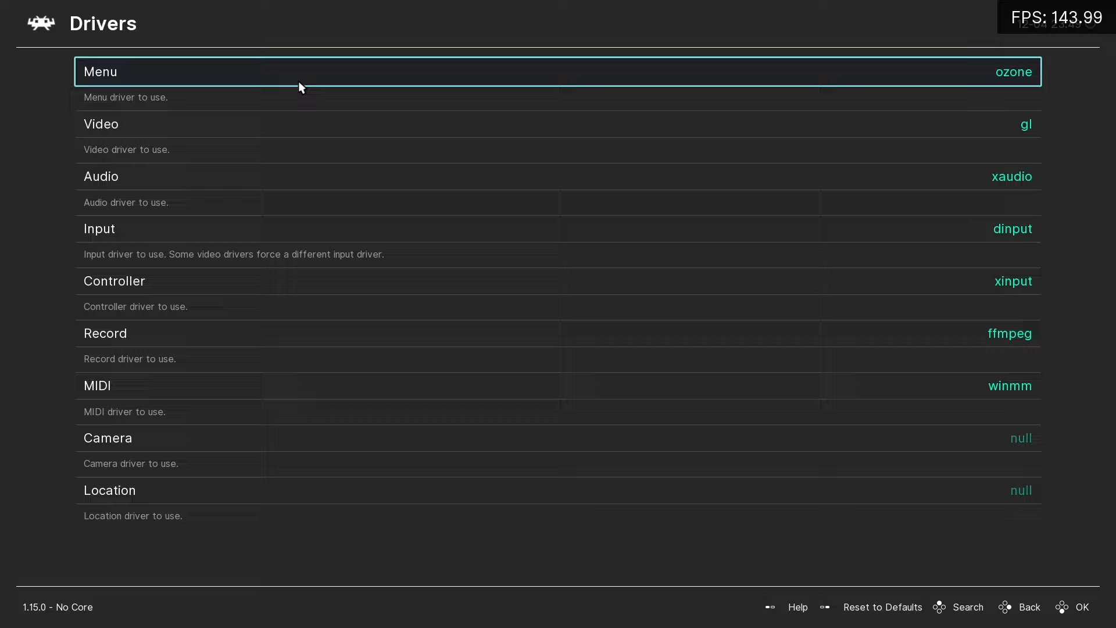
# List the Menu driver options glui, ozone, rgui and xmb, with ozone current
pyautogui.click(555, 71)
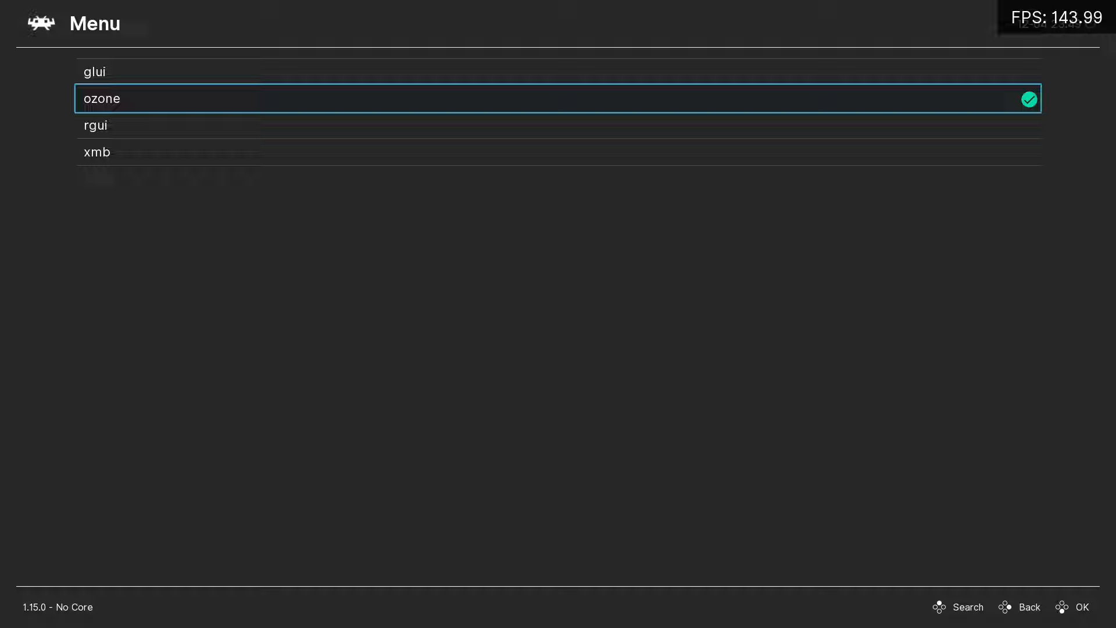